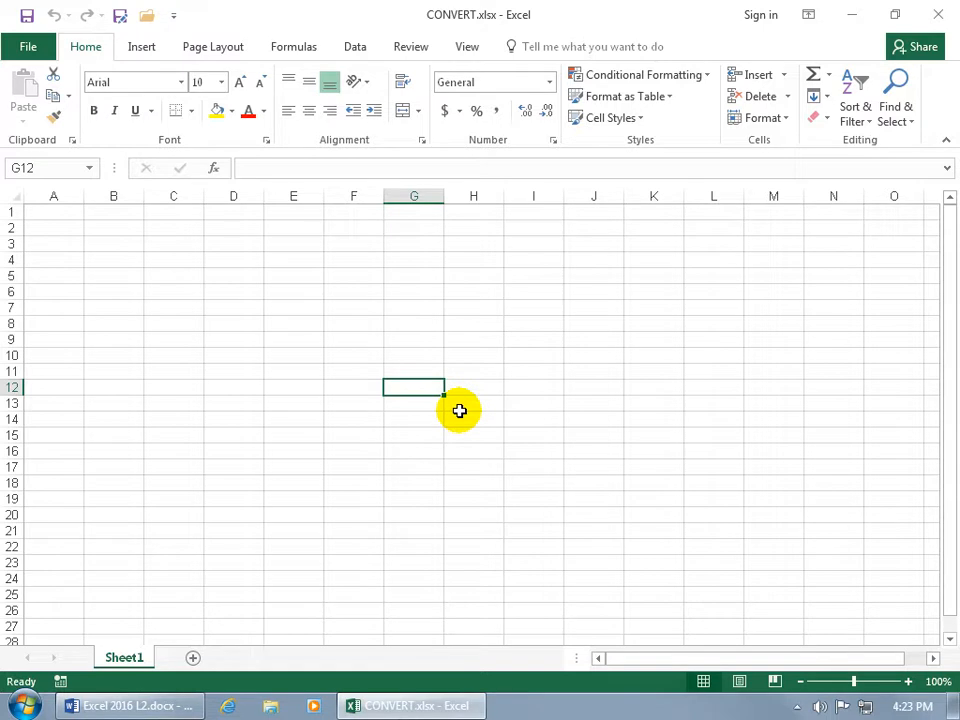
Begin a formula in G12 with =conver so CONVERT is suggested.
{"action": "type", "text": "="}
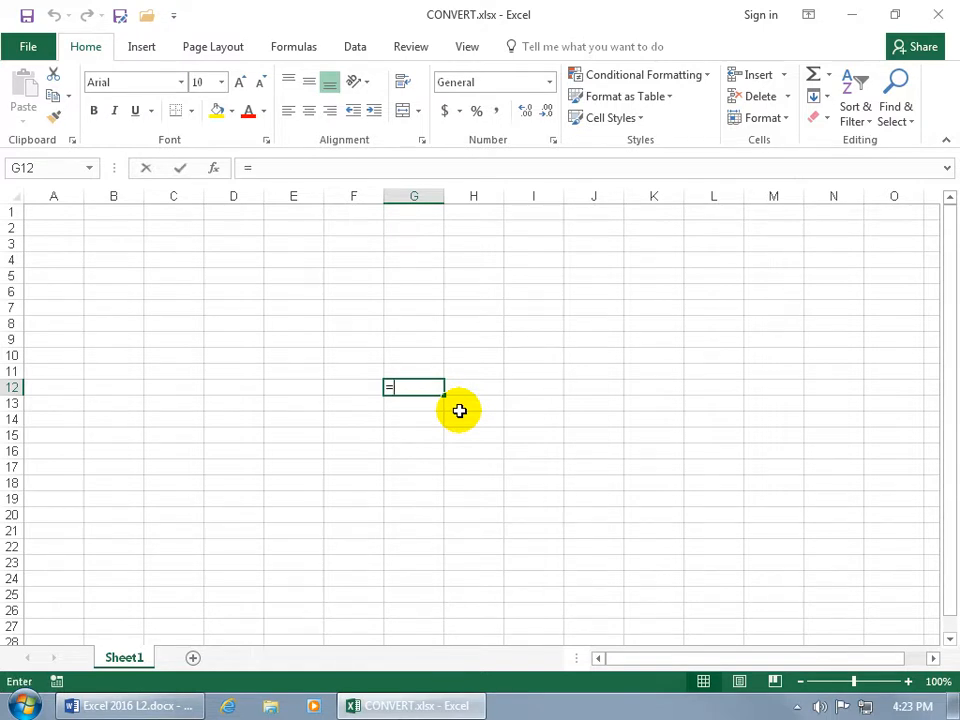
{"action": "type", "text": "conver"}
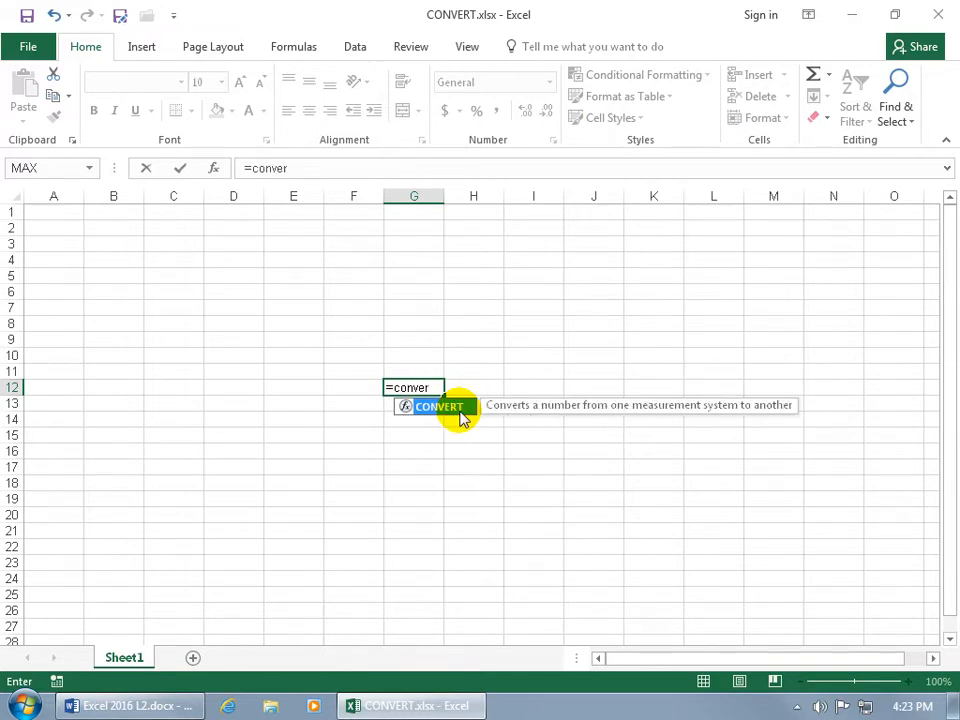
{"action": "mouse_move", "coordinate": [620, 424]}
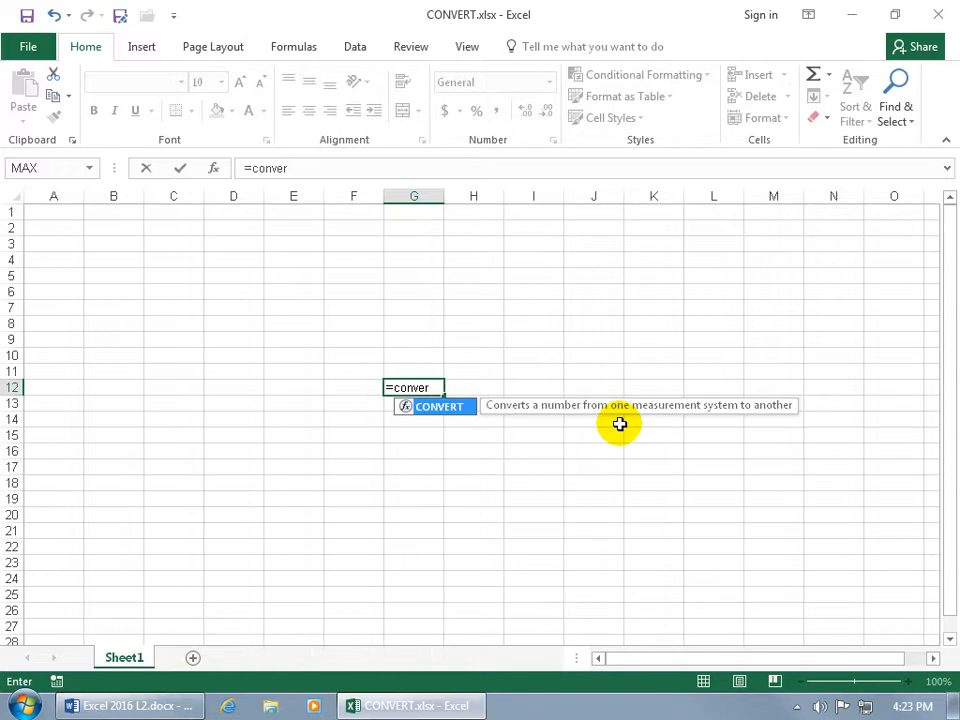
{"action": "mouse_move", "coordinate": [472, 428]}
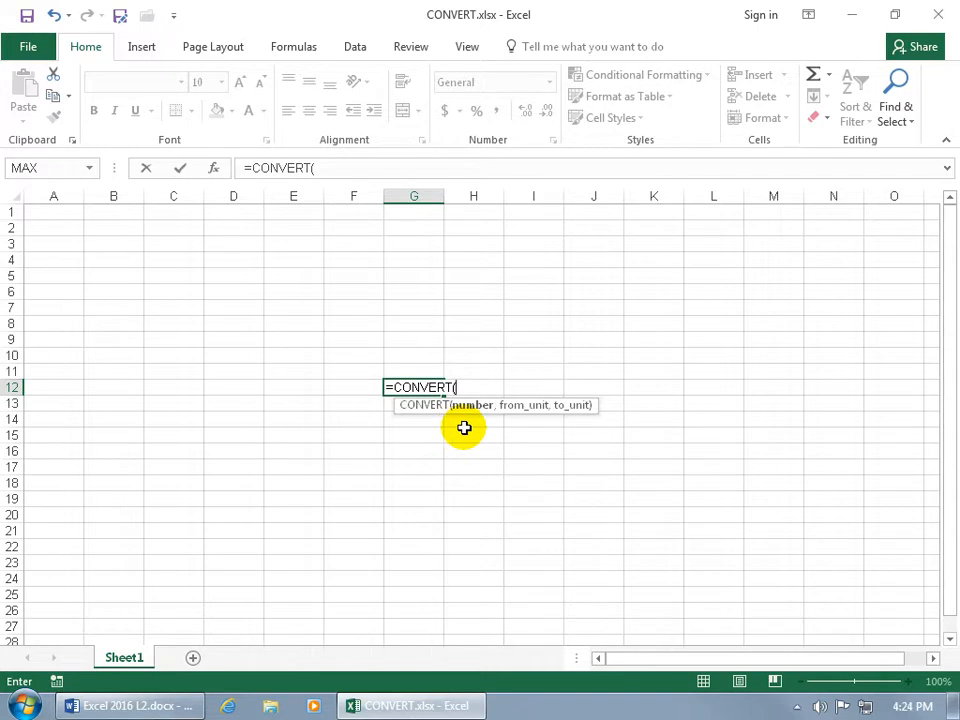
Enter 50 and the "day" source unit so the formula reads =CONVERT(50,"day",.
{"action": "type", "text": "50"}
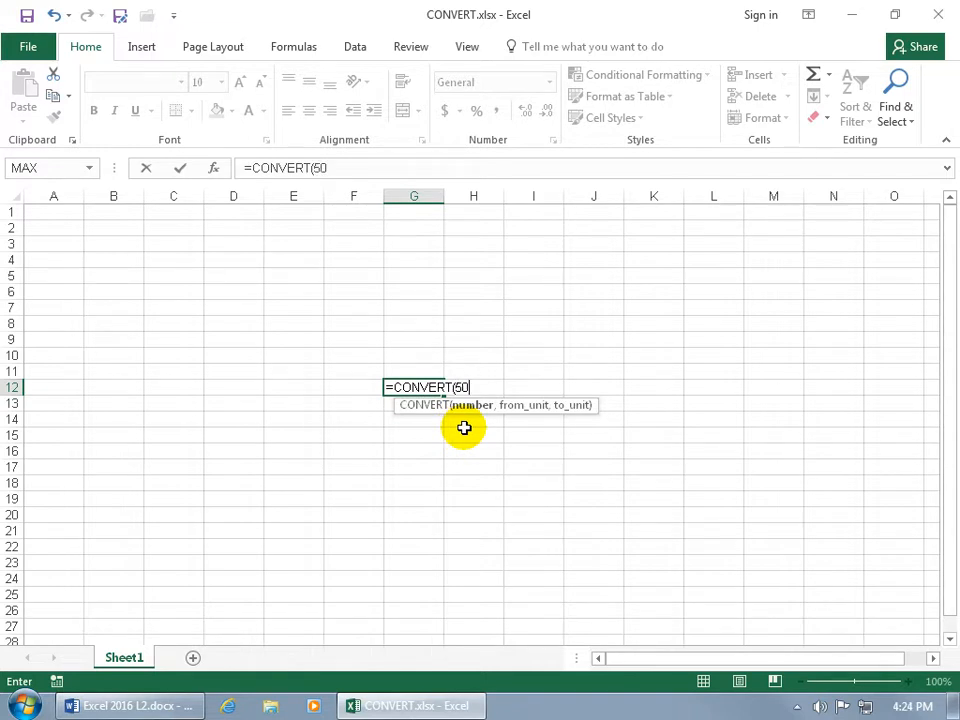
{"action": "type", "text": ","}
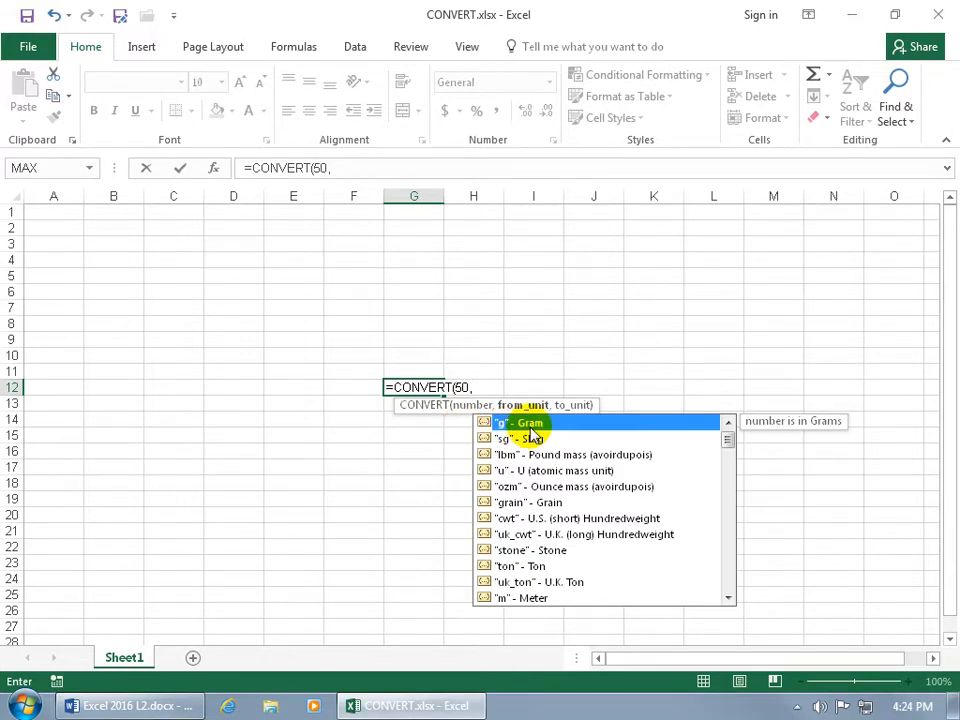
{"action": "mouse_move", "coordinate": [576, 430]}
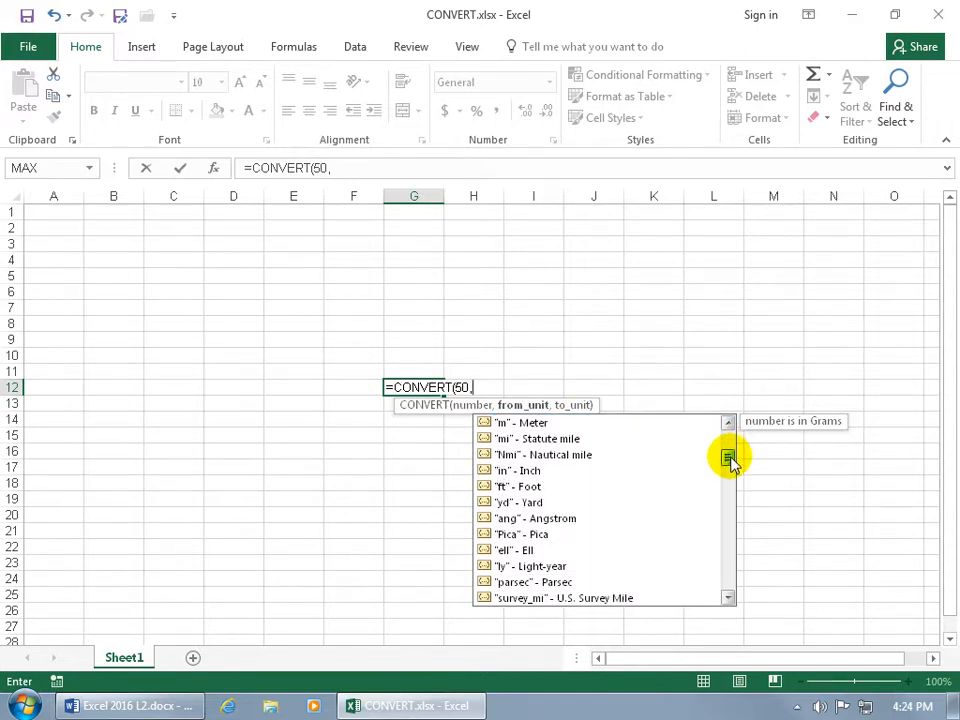
{"action": "scroll", "scroll_direction": "down", "scroll_amount": 3}
{"action": "type", "text": "\"day"}
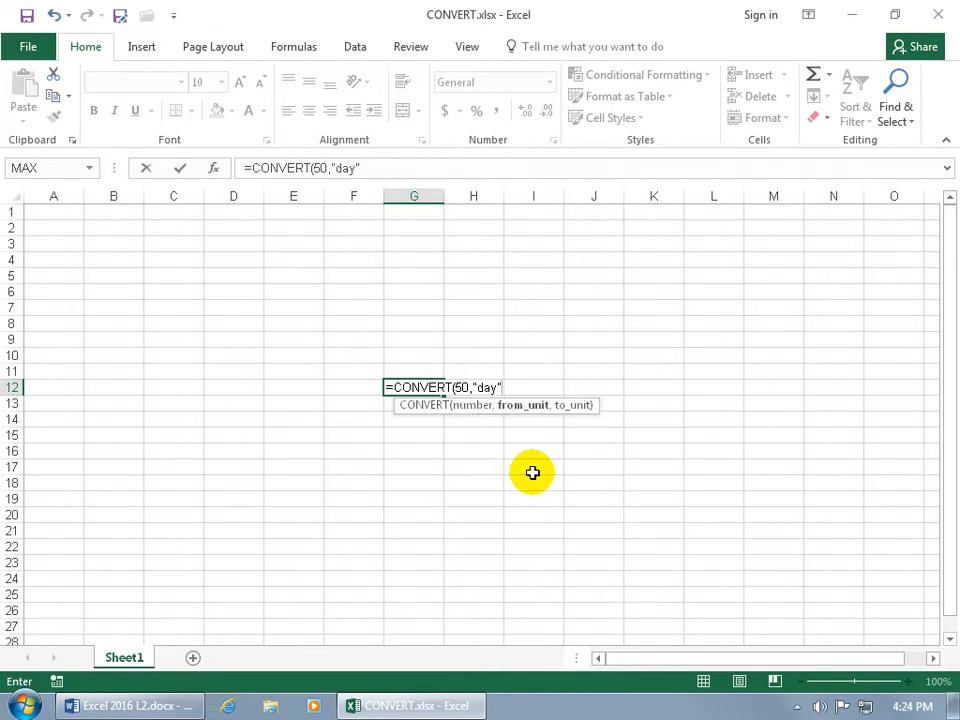
{"action": "type", "text": ","}
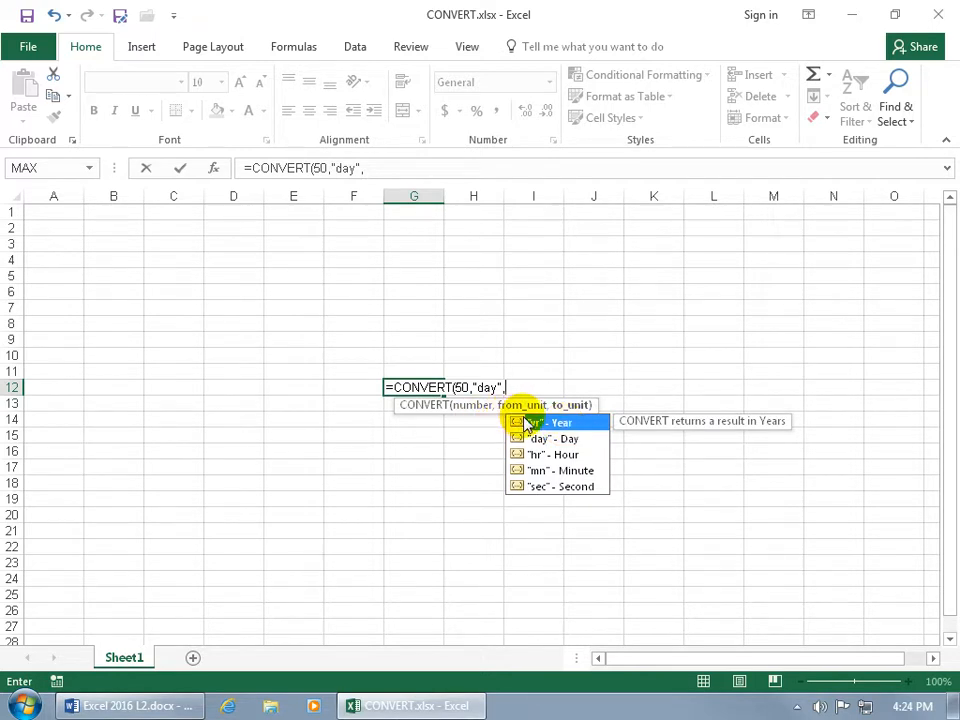
{"action": "mouse_move", "coordinate": [536, 460]}
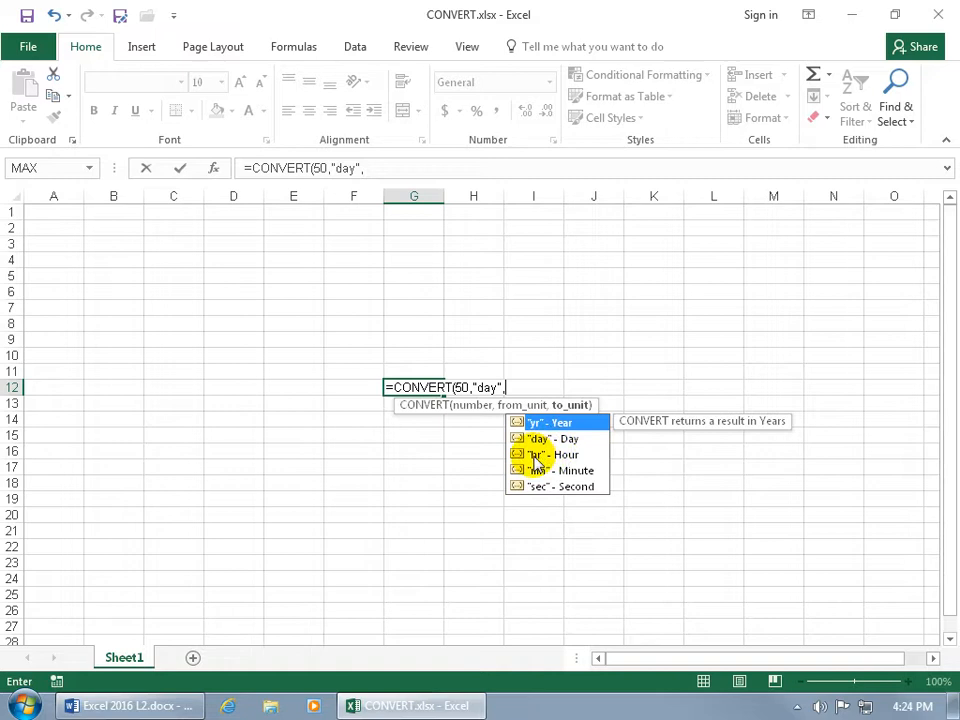
{"action": "mouse_move", "coordinate": [548, 454]}
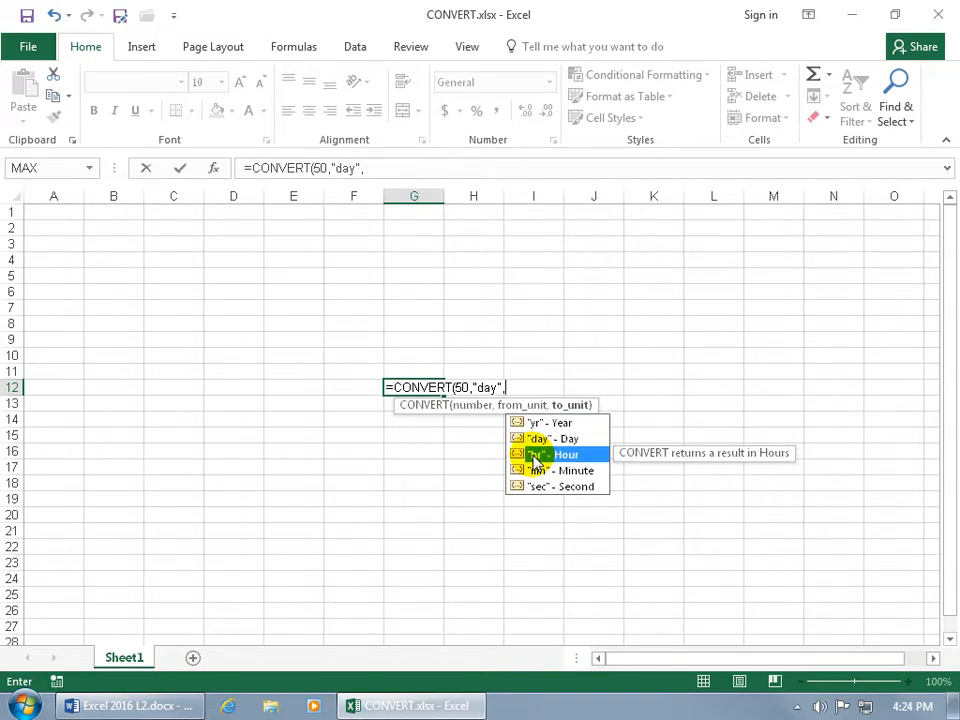
{"action": "mouse_move", "coordinate": [588, 462]}
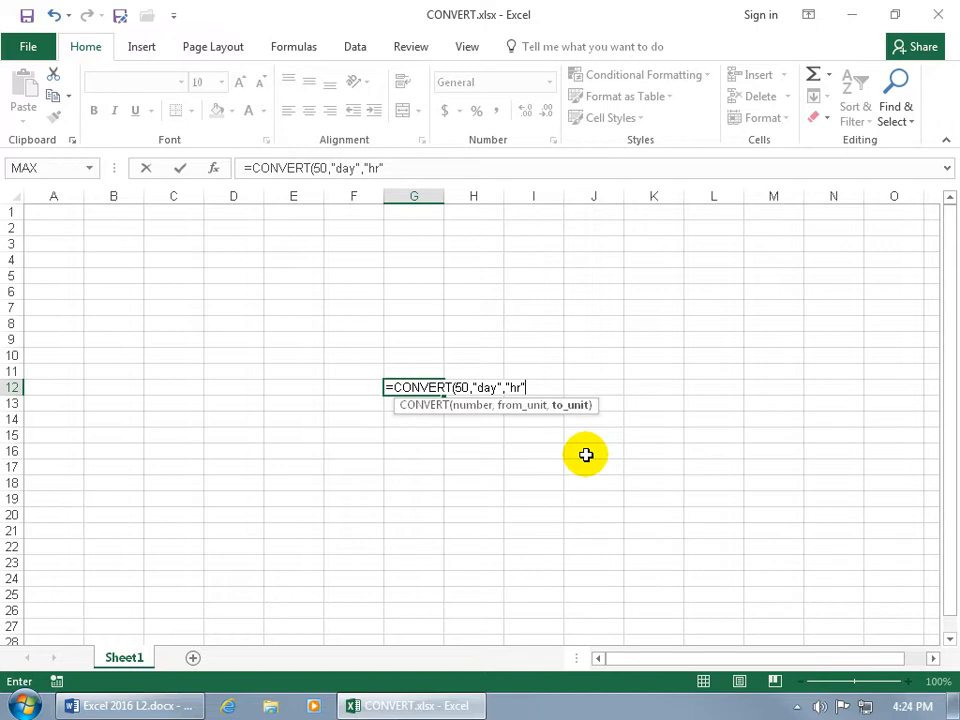
Complete =CONVERT(50,"day","hr") and commit it so G12 shows 1200.
{"action": "key", "text": "Return"}
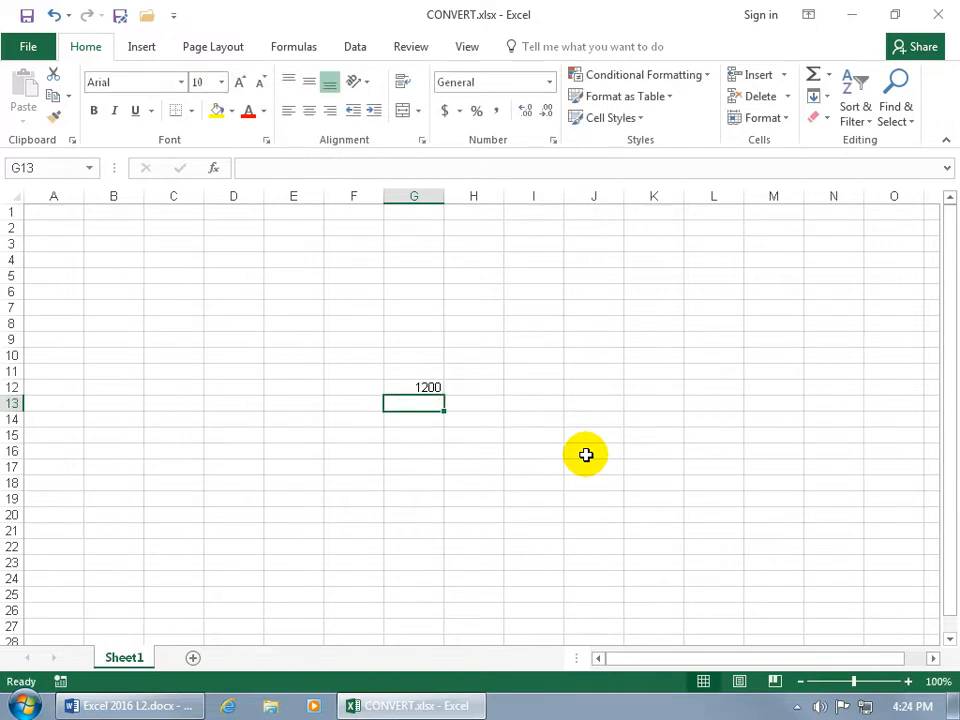